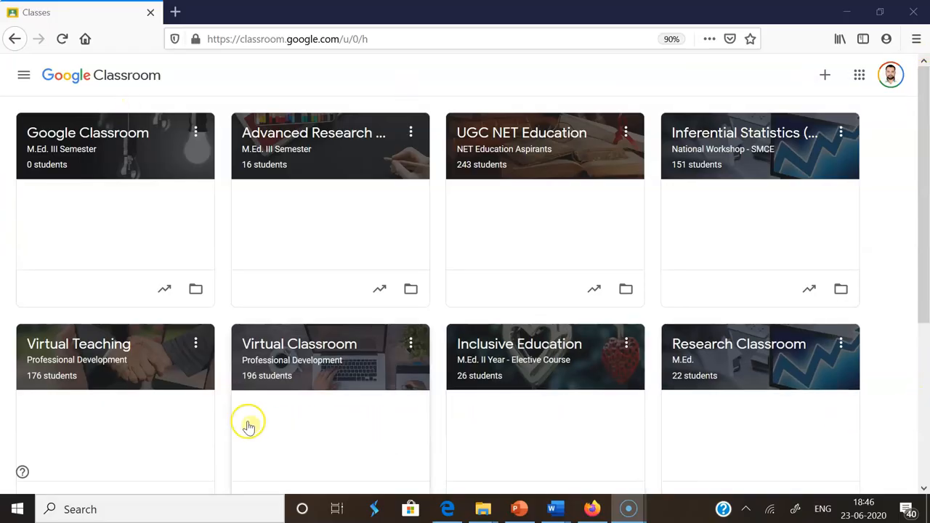
mouse_move(880, 396)
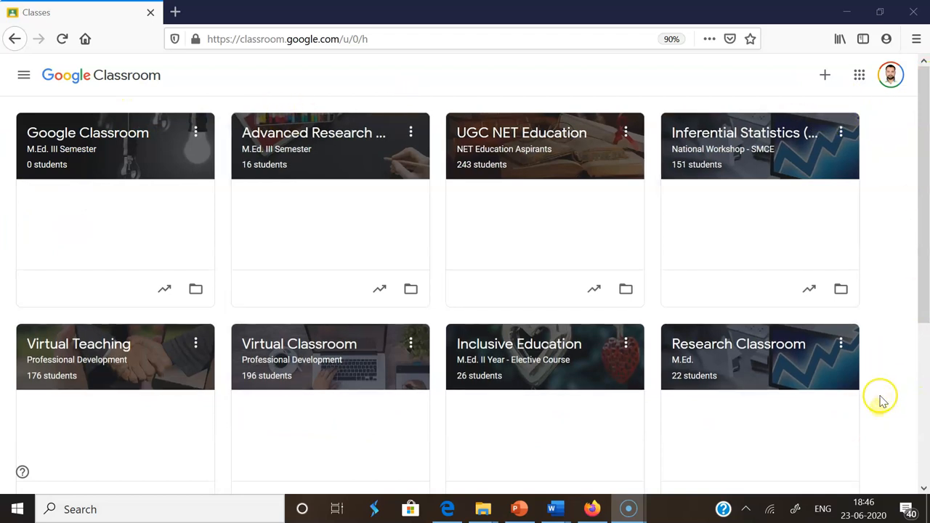
mouse_move(323, 348)
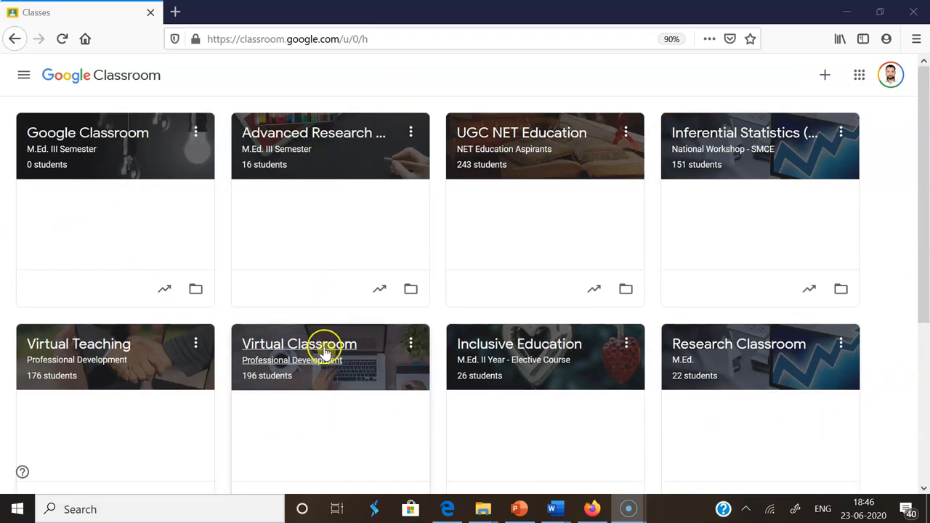
Step: Go to Virtual Classroom's Classwork page and bring up the Create options
left_click(299, 342)
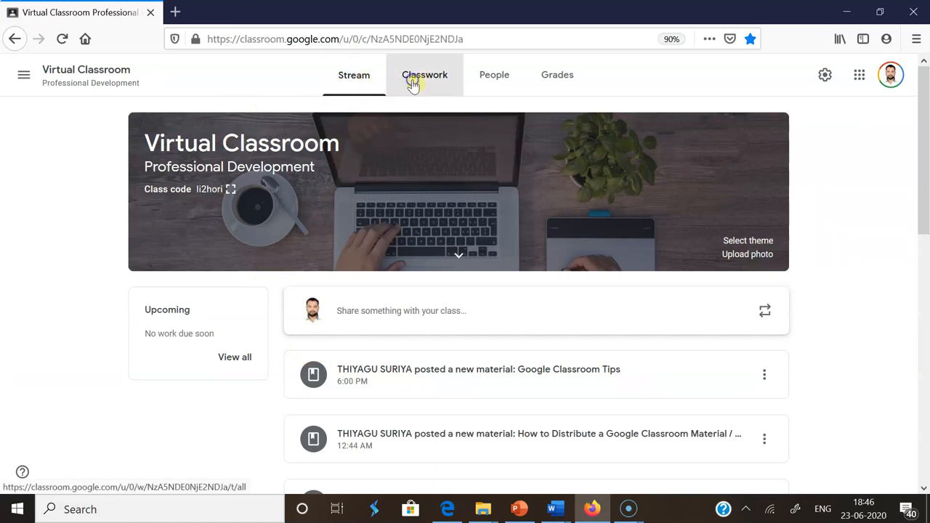
left_click(425, 76)
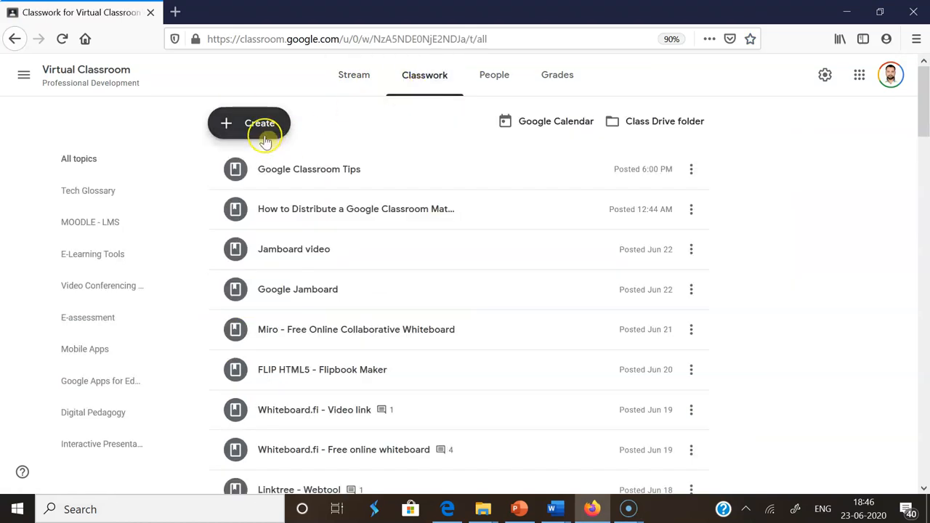
left_click(250, 122)
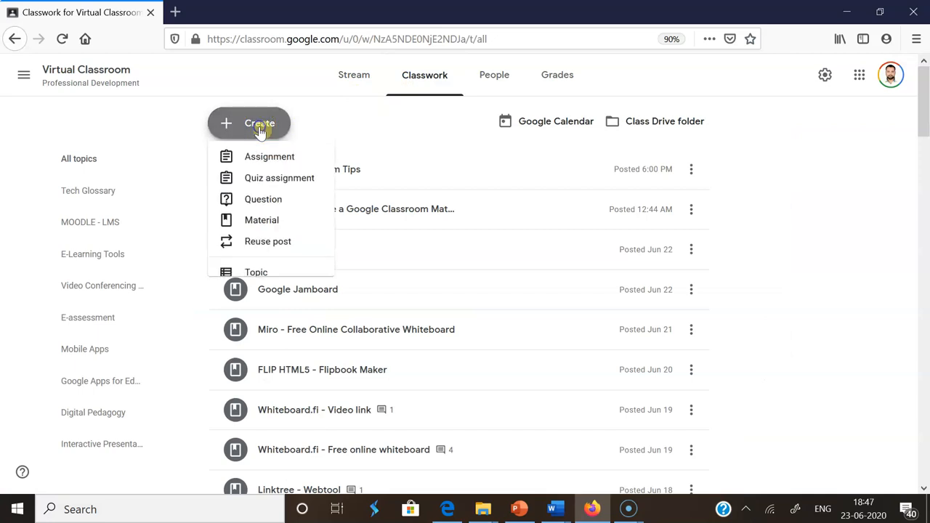
mouse_move(269, 160)
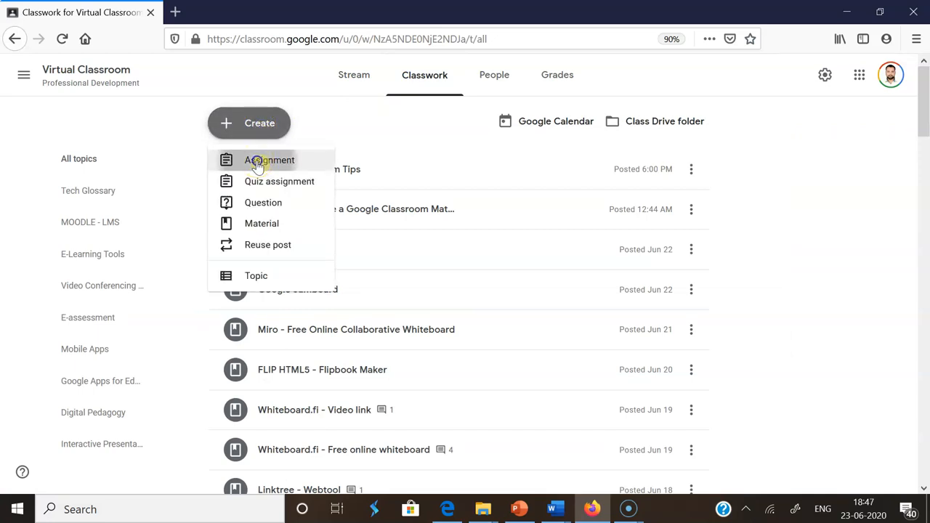
Step: Start a new assignment titled 'Demo Assignment' and move to its Instructions field
left_click(268, 160)
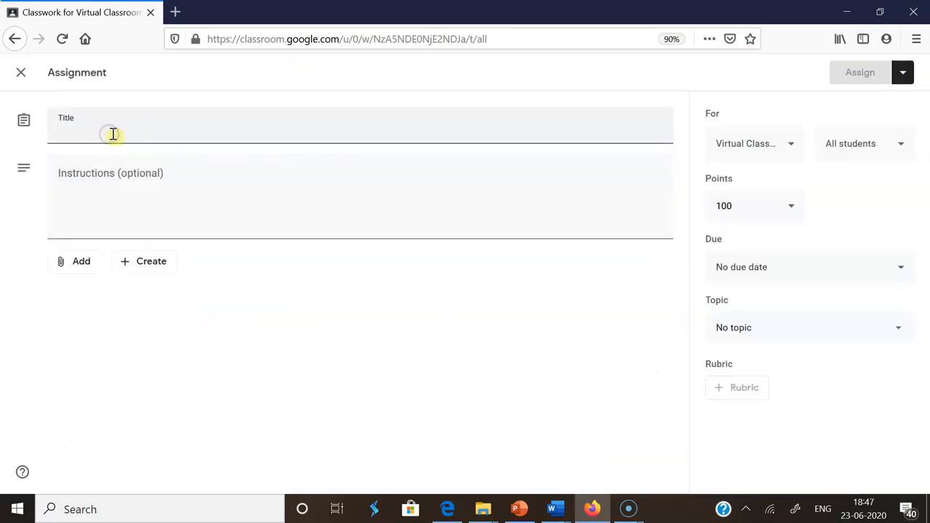
type("Demo Assignment")
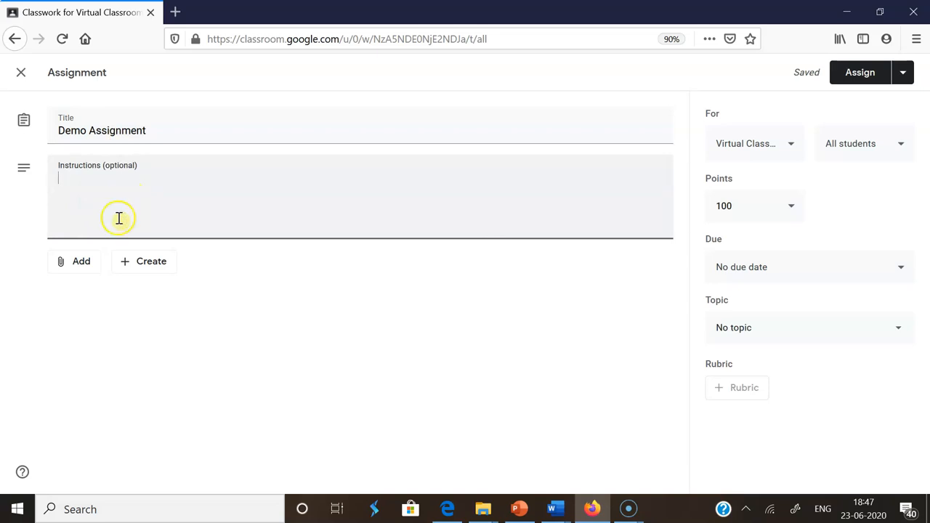
left_click(75, 262)
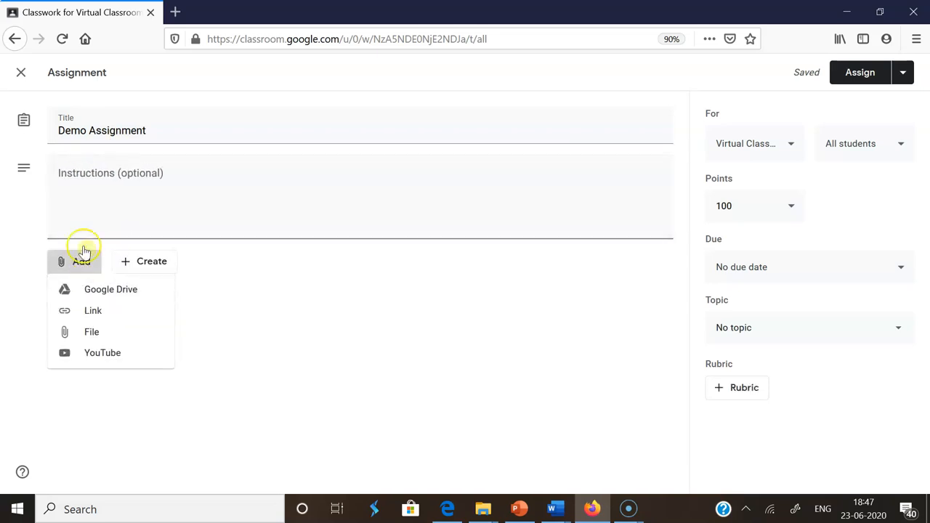
left_click(102, 189)
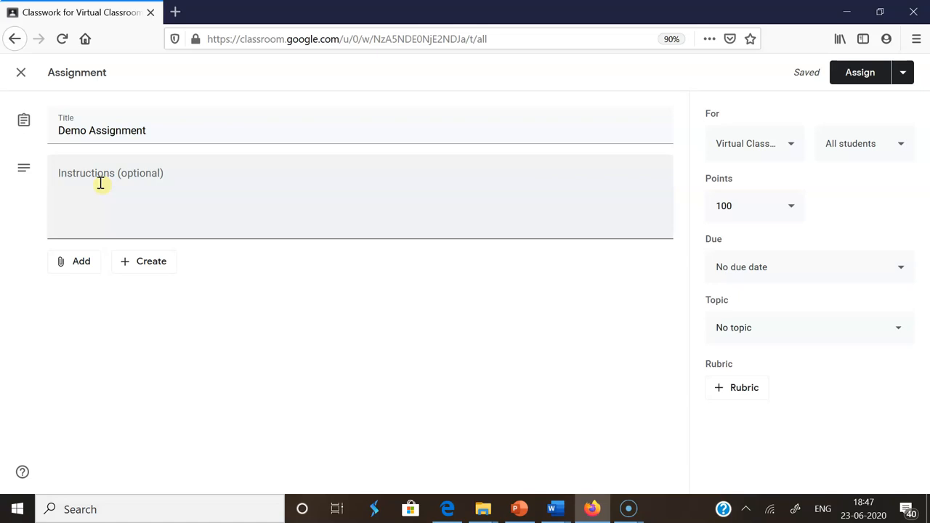
Step: Write instructions to critically examine the pedagogical benefits of mobile learning (300 words)
type("Critically examine the pe")
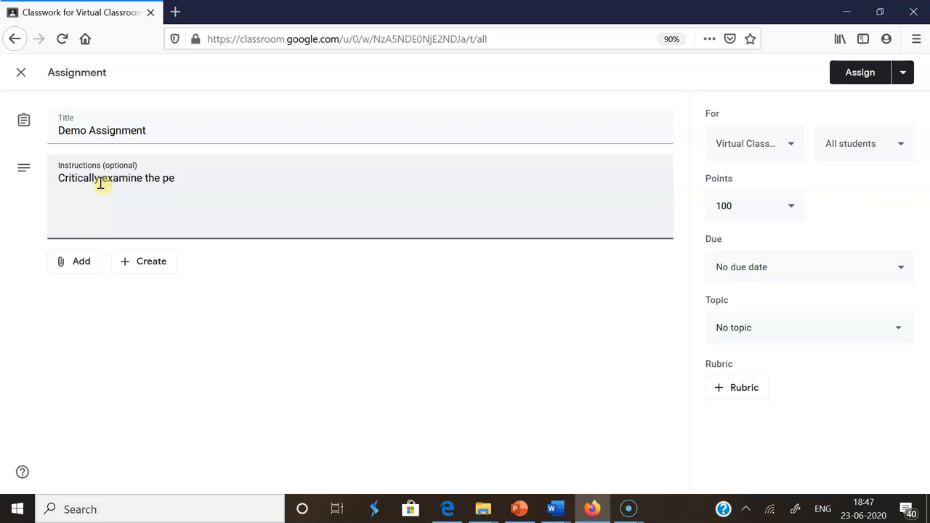
type("dagogi")
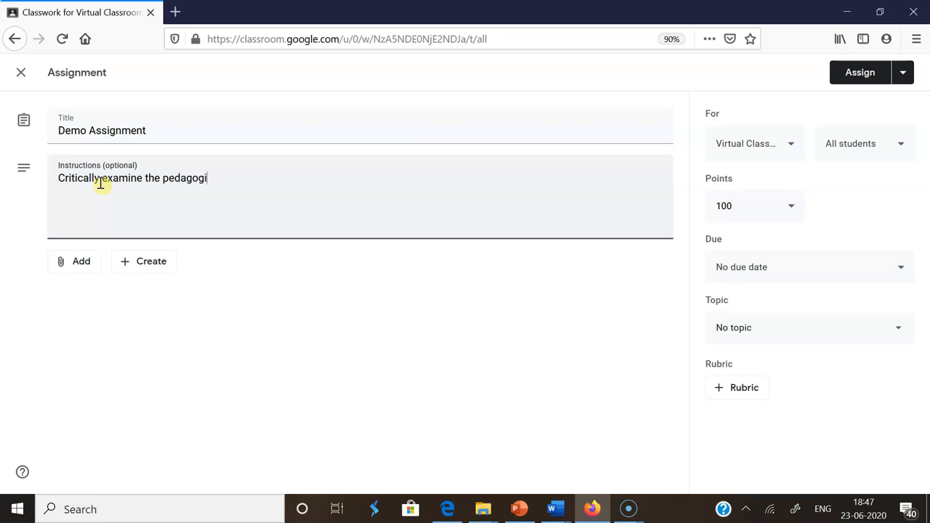
type("cal benefits of moibl e")
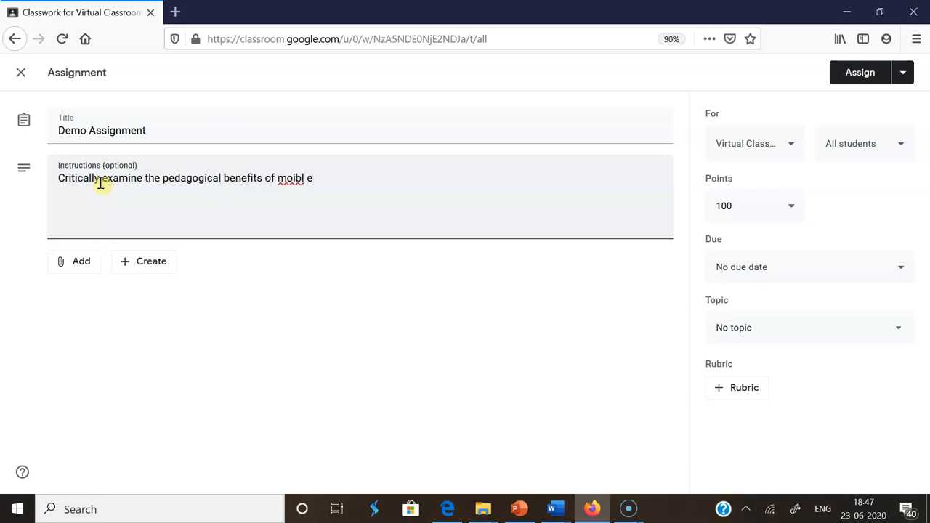
type("mobile learning (")
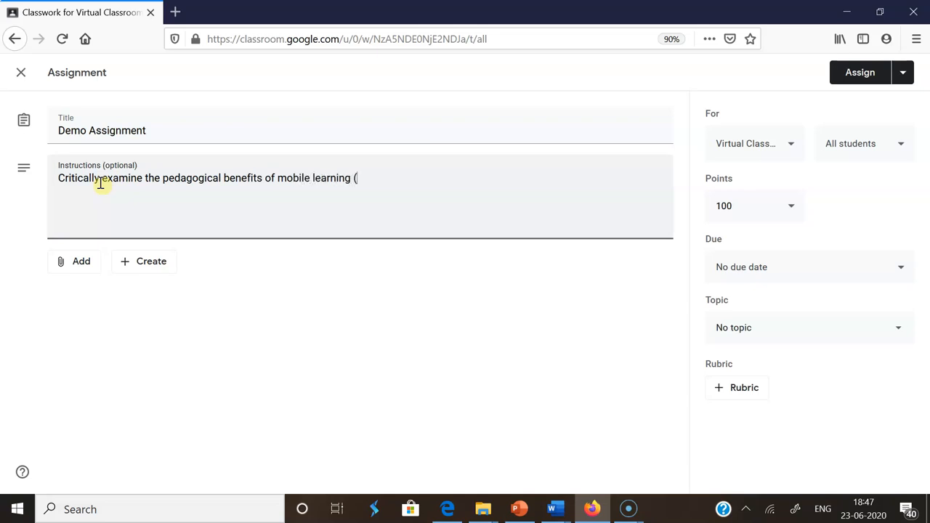
type("300 wor")
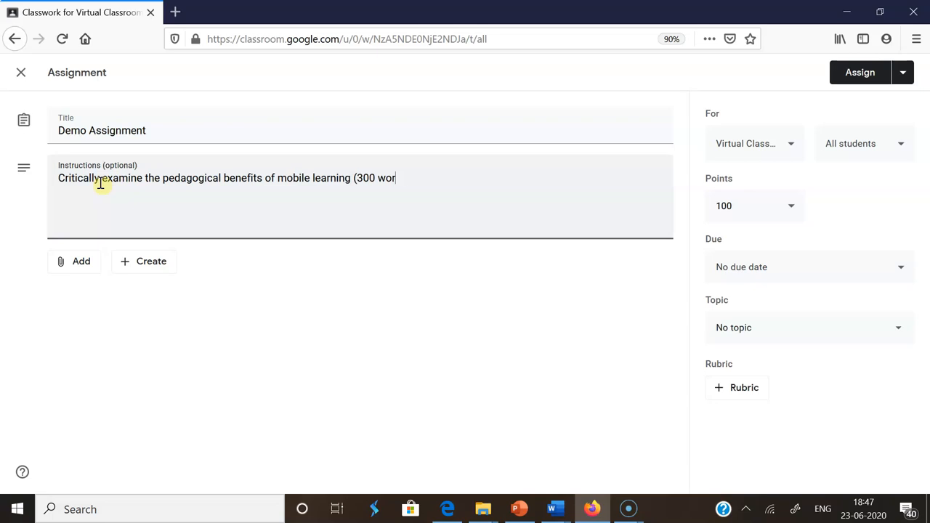
type("ds)")
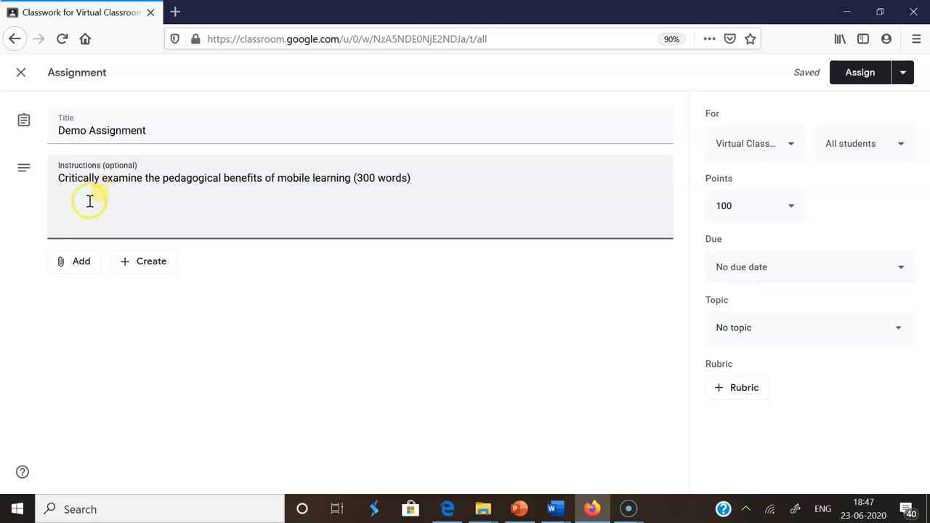
mouse_move(642, 371)
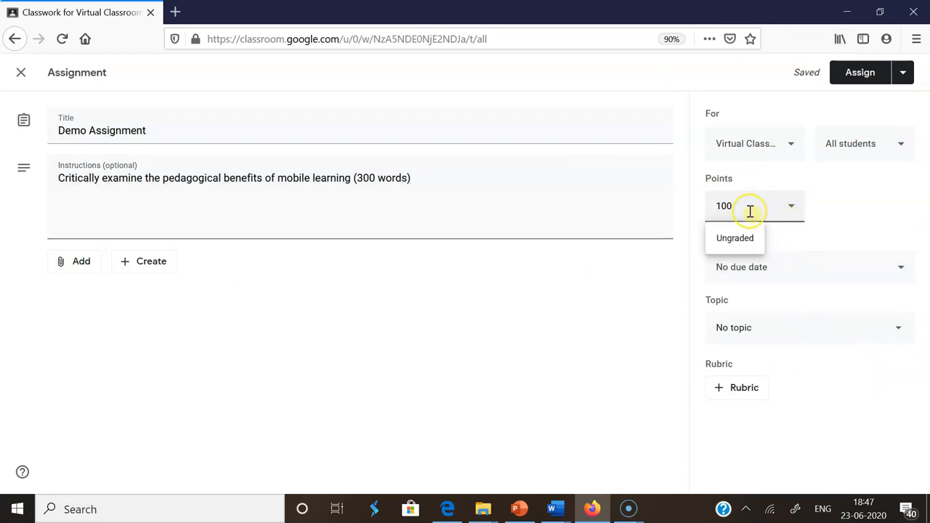
Step: Clear the default 100 points and set the due date to Jun 26 at 10:00
key("Backspace")
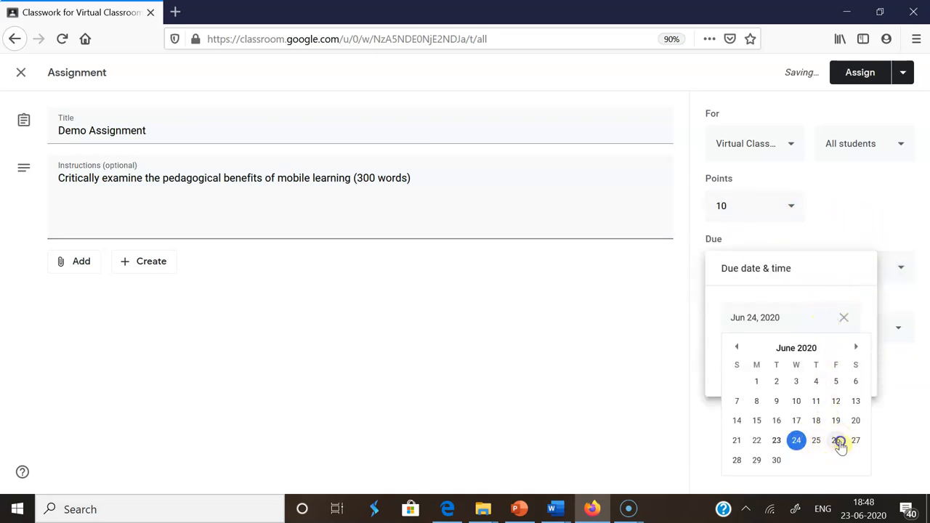
left_click(835, 440)
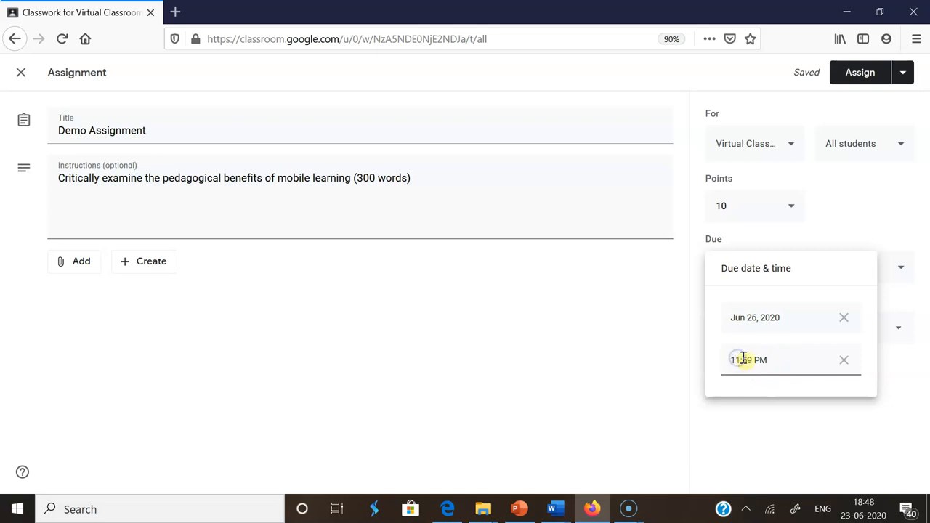
type("10:59 PM")
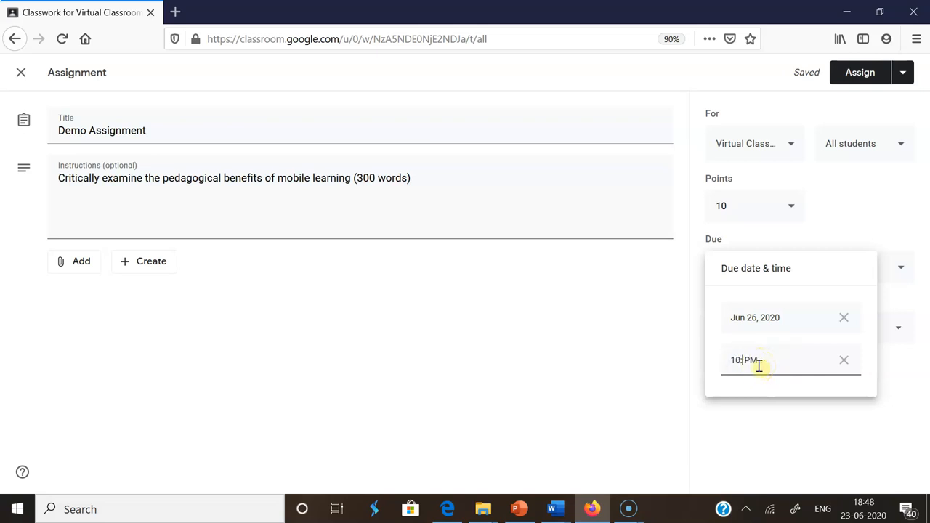
type("10:00 PM")
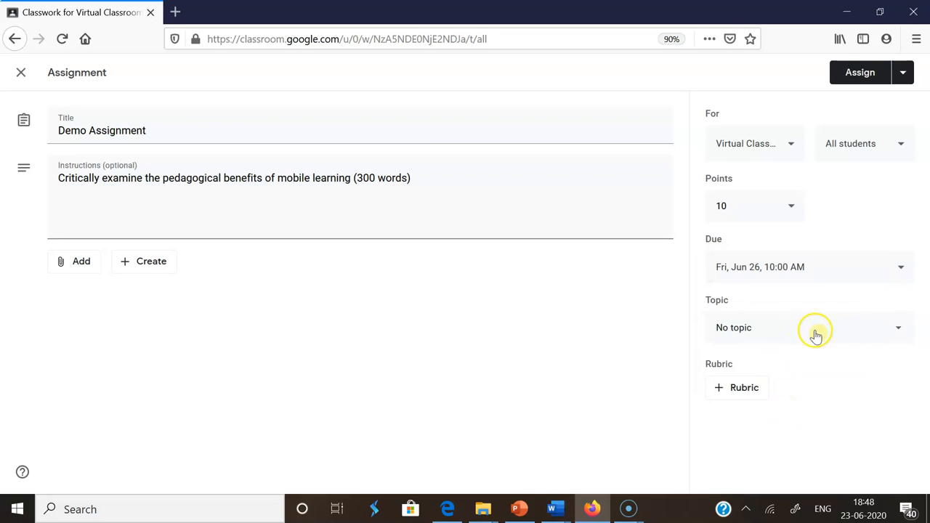
left_click(808, 327)
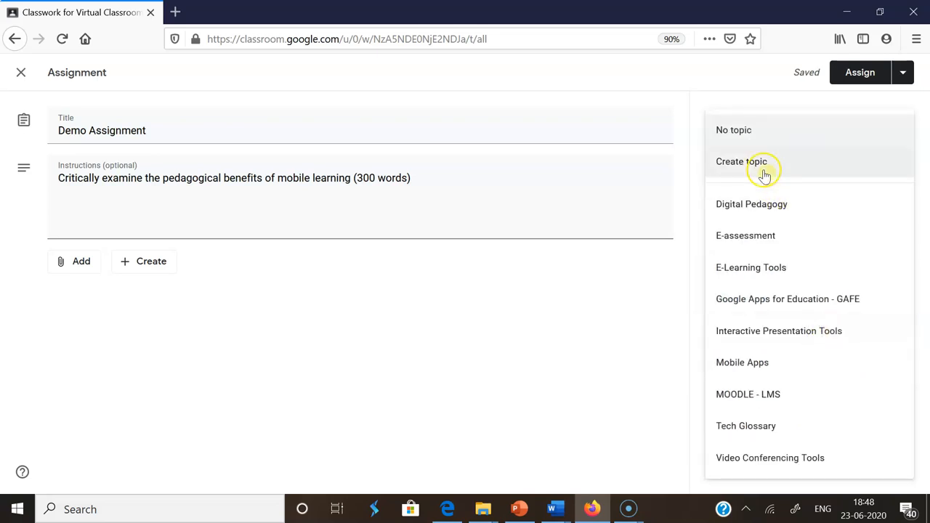
mouse_move(754, 142)
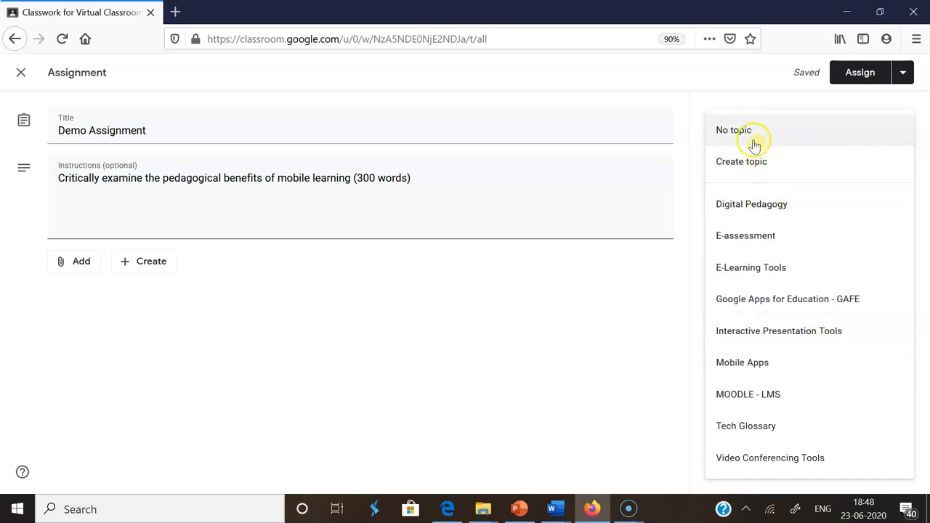
mouse_move(740, 161)
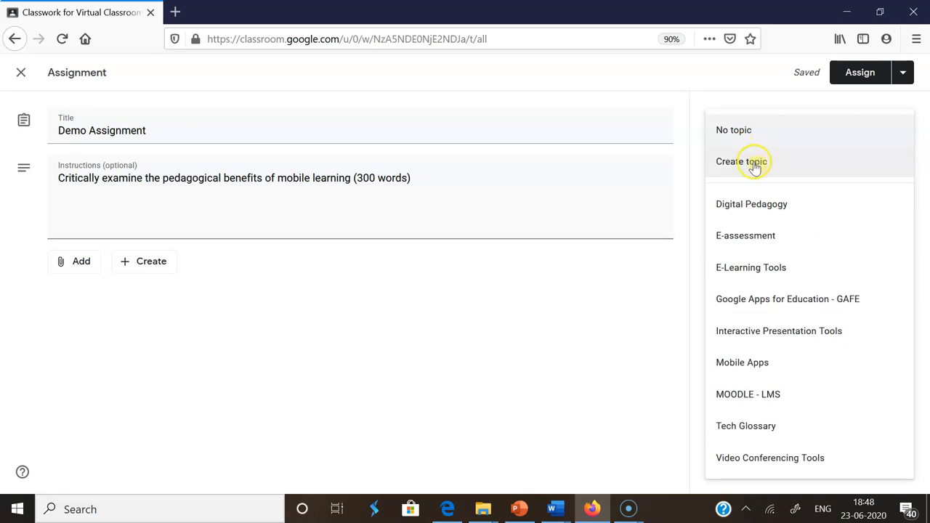
left_click(733, 129)
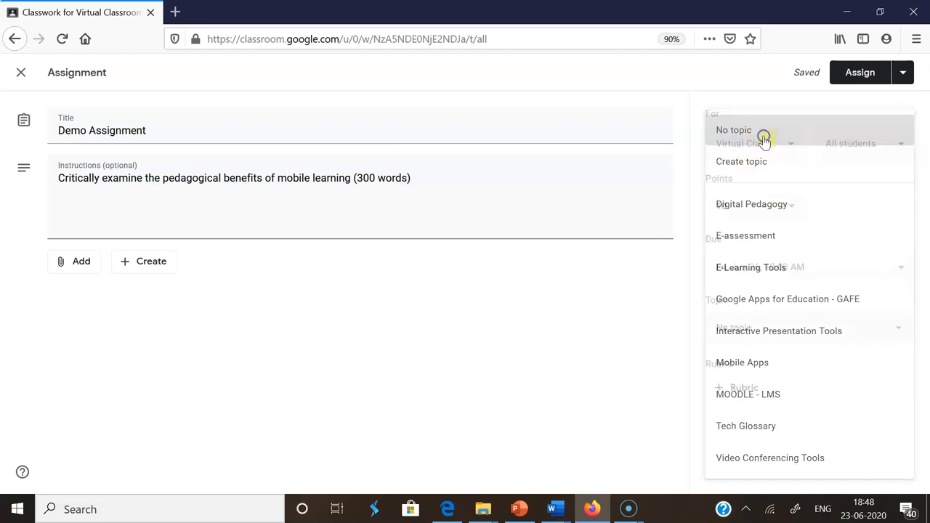
left_click(732, 130)
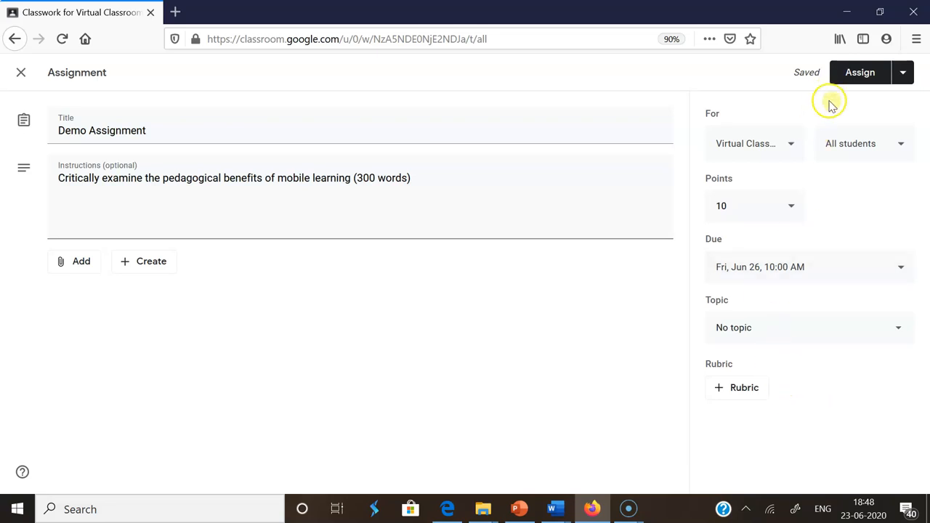
mouse_move(875, 144)
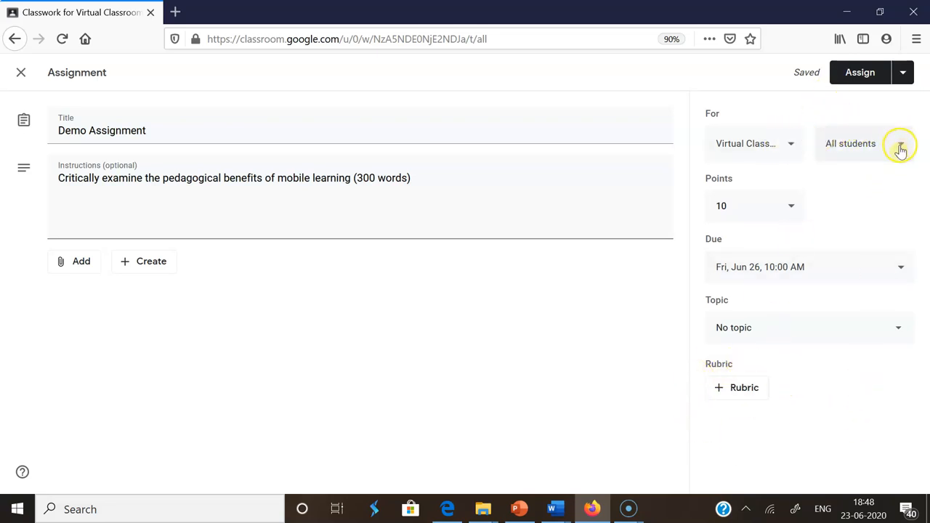
mouse_move(723, 122)
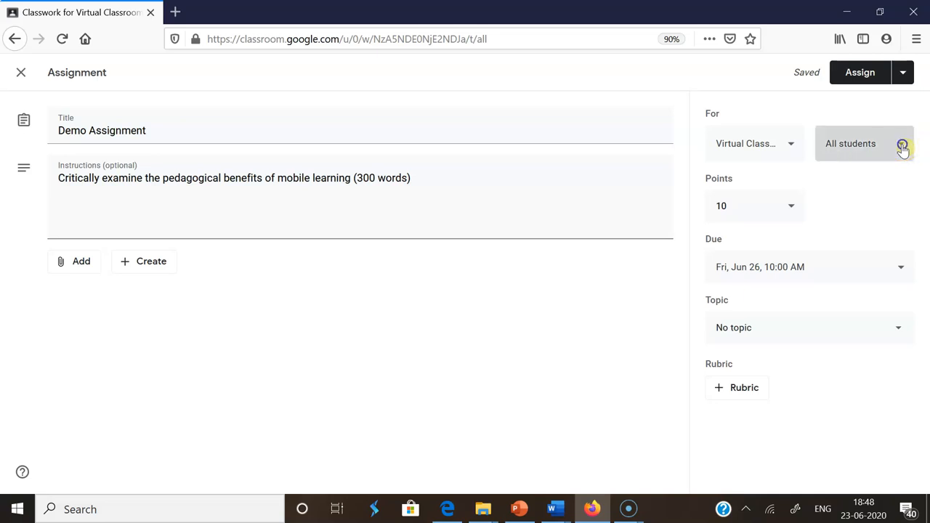
left_click(863, 144)
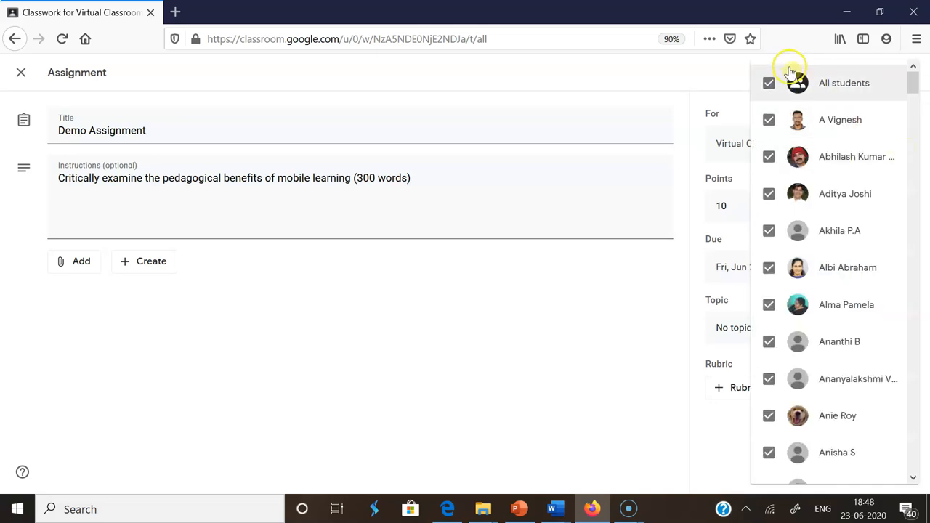
scroll("down", 3)
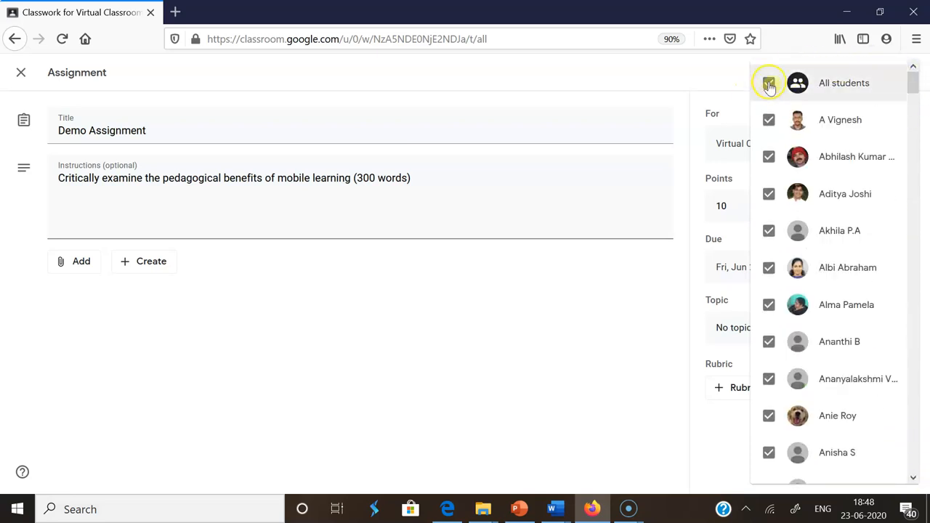
left_click(769, 83)
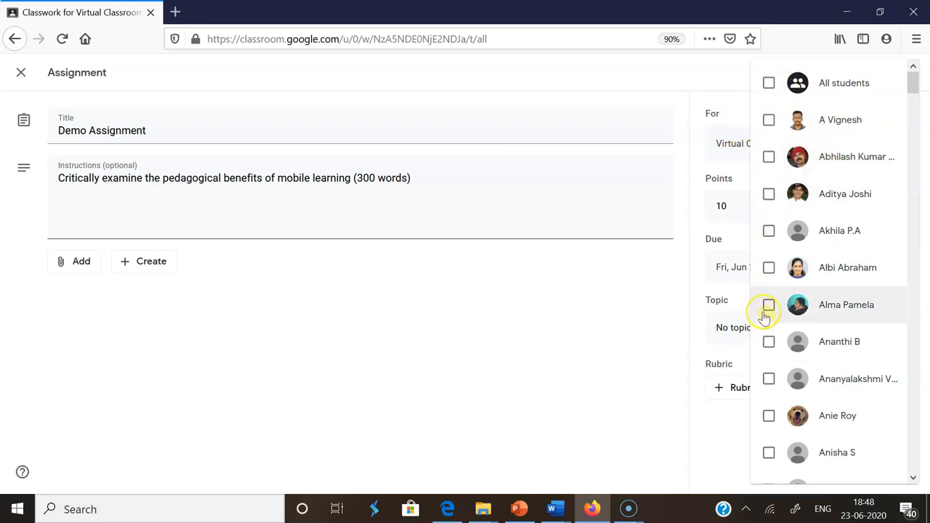
left_click(768, 305)
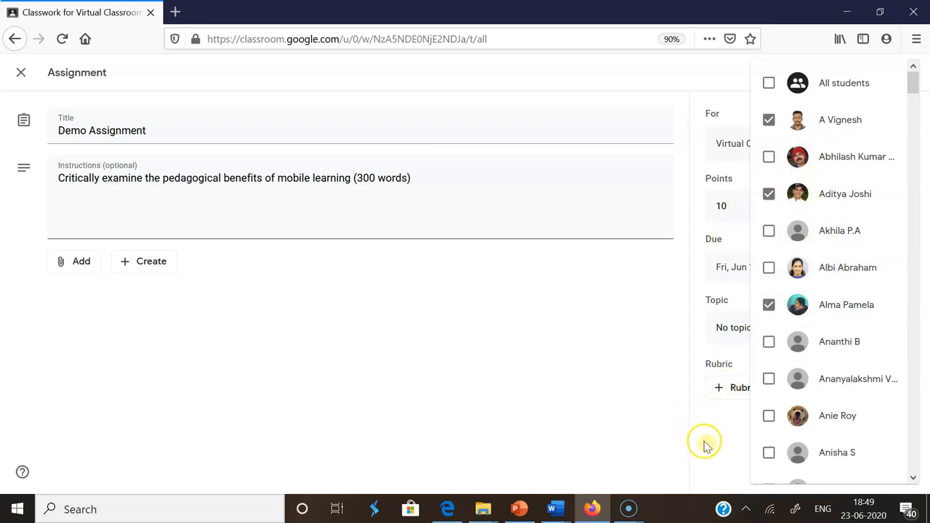
left_click(703, 441)
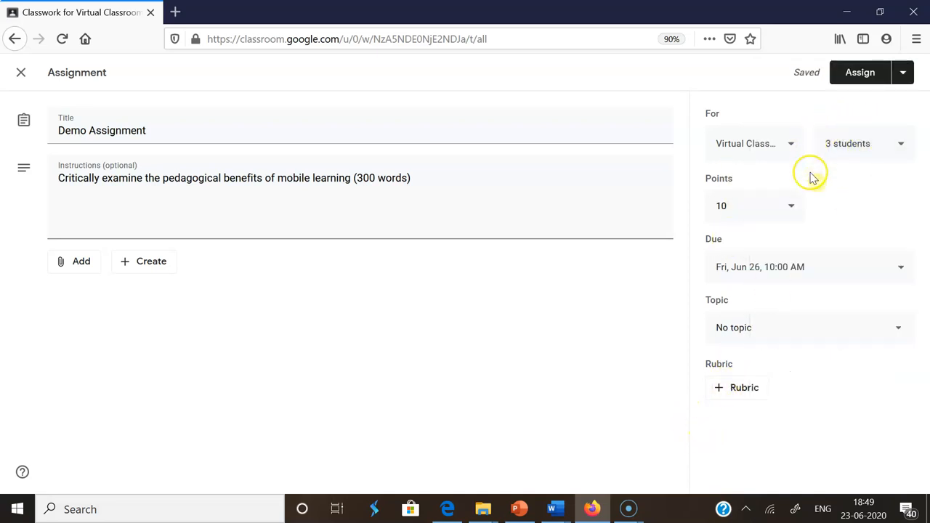
mouse_move(886, 128)
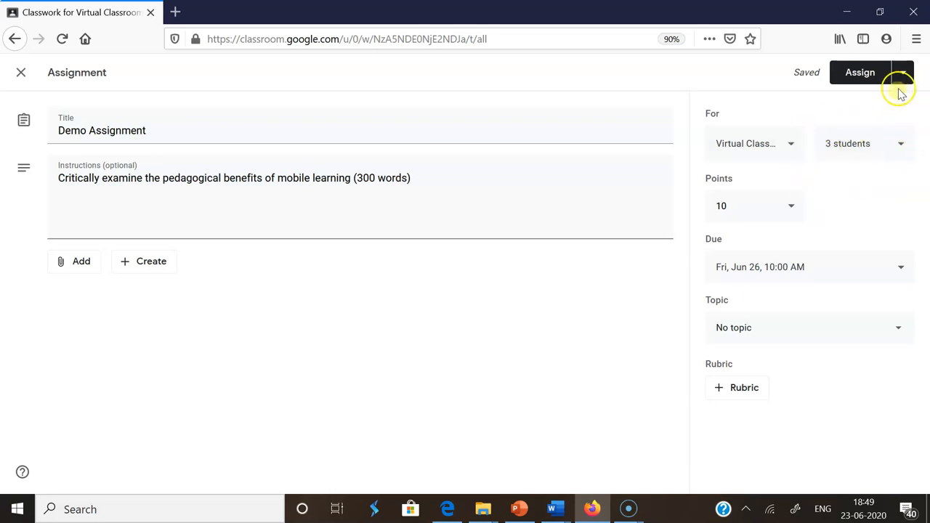
mouse_move(705, 158)
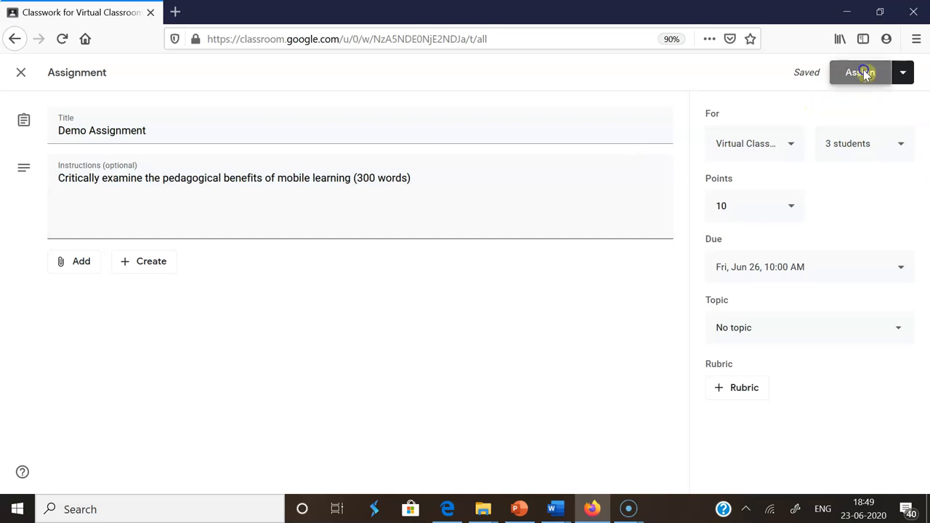
Step: Assign the Demo Assignment so it appears in the Classwork list
left_click(857, 72)
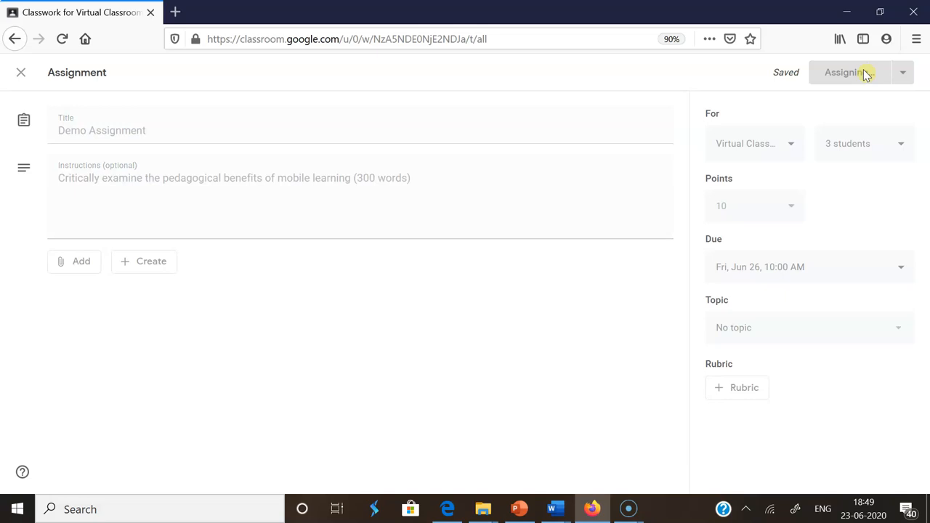
left_click(842, 73)
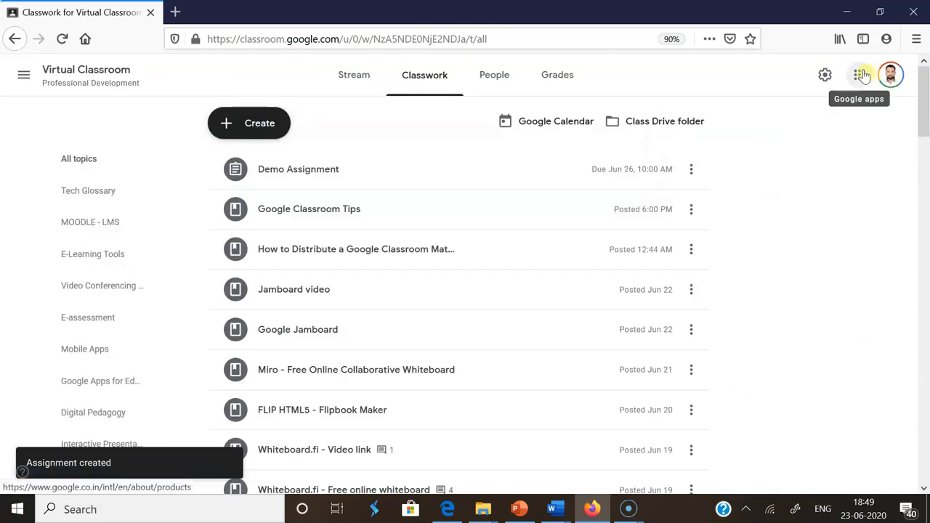